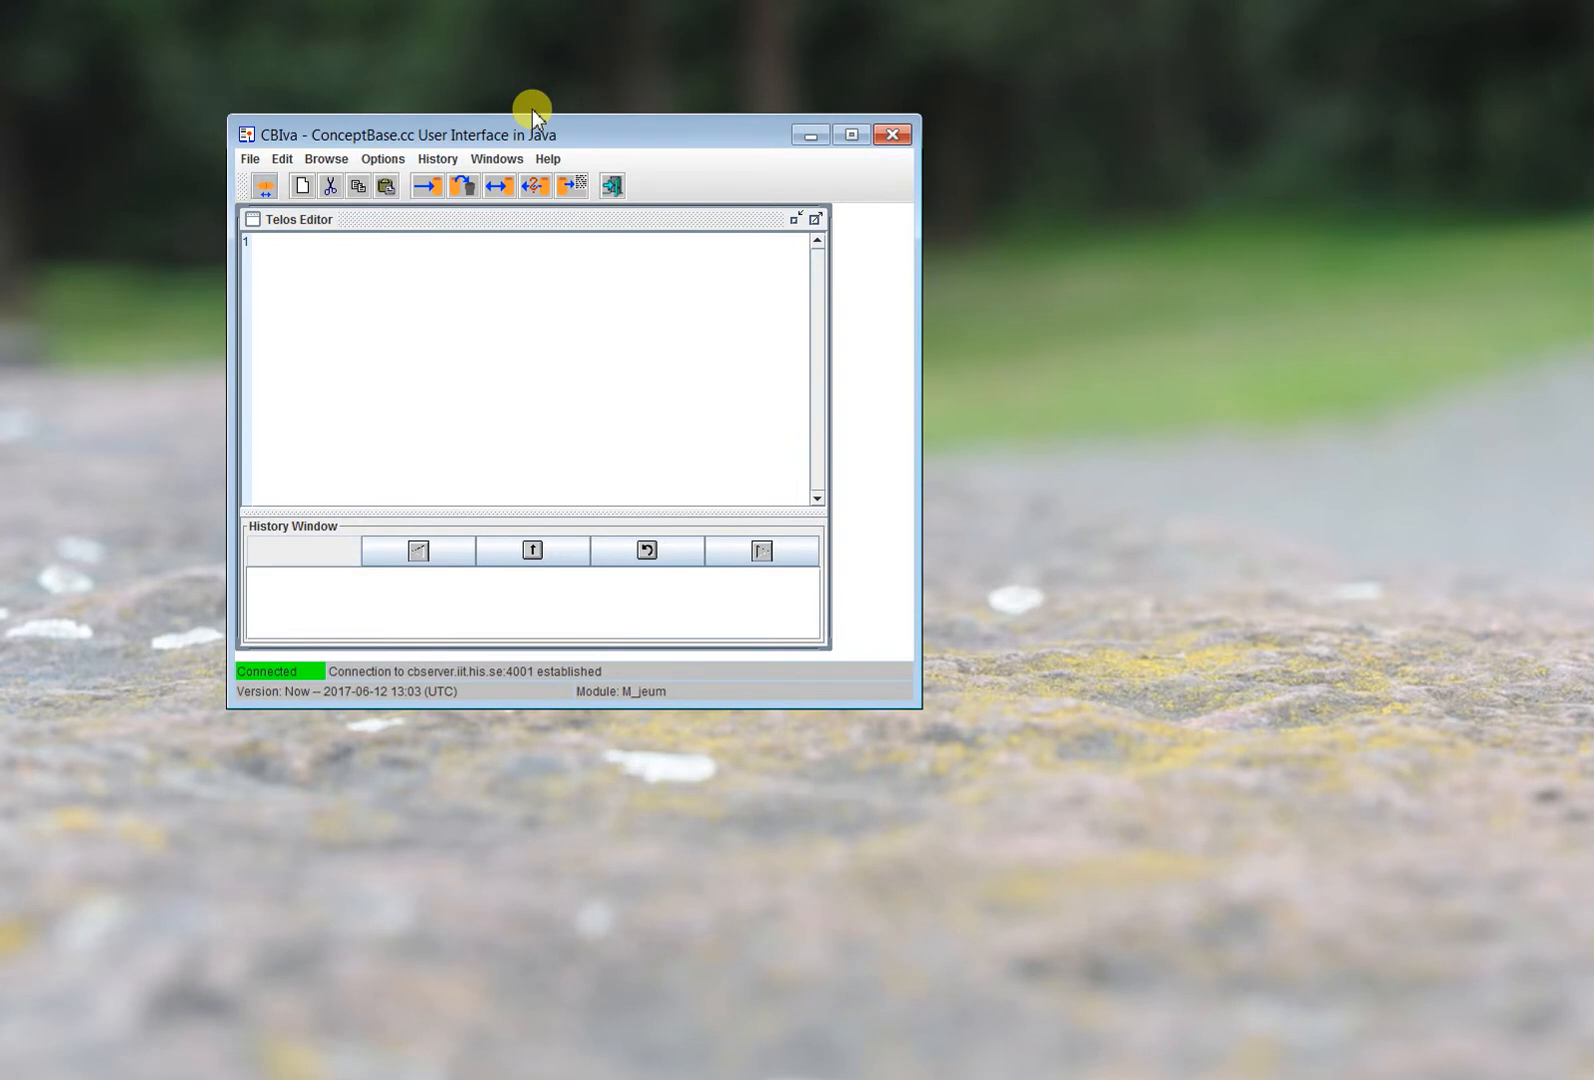
pyautogui.moveTo(508, 137)
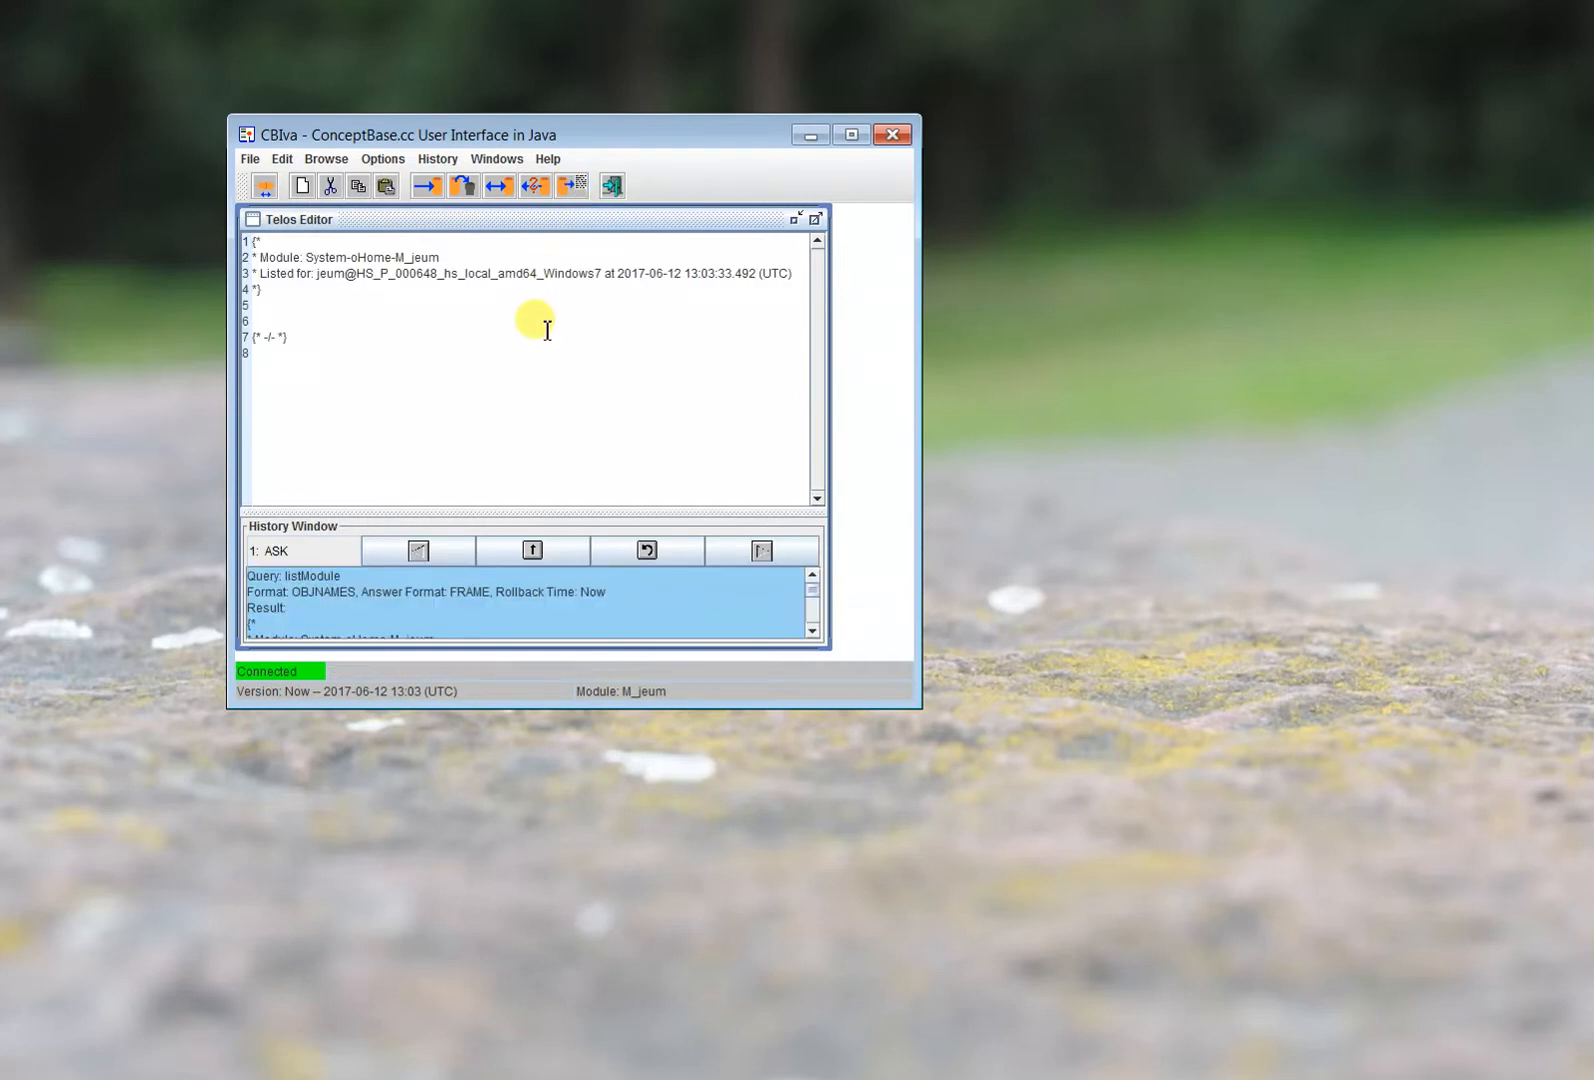
pyautogui.moveTo(305, 343)
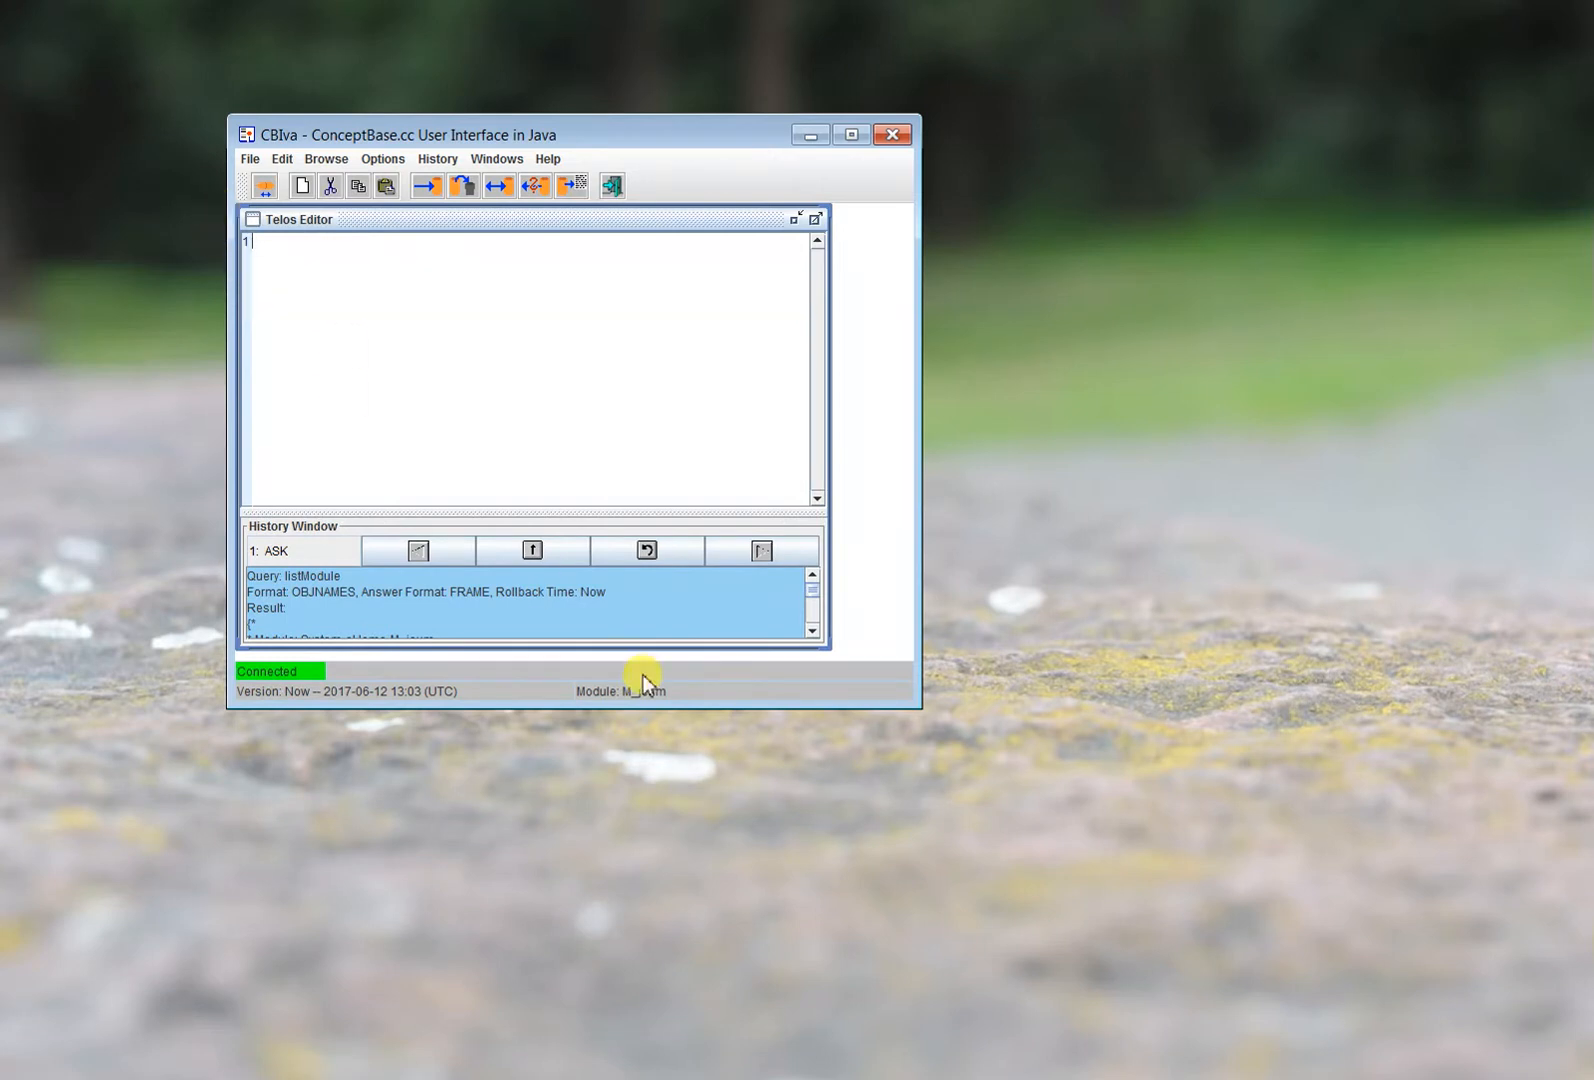
# Write 'Employee in Class with attribute name: String; salary: Integer end', fix 'Intreger', and tell it.
pyautogui.write('Emp')
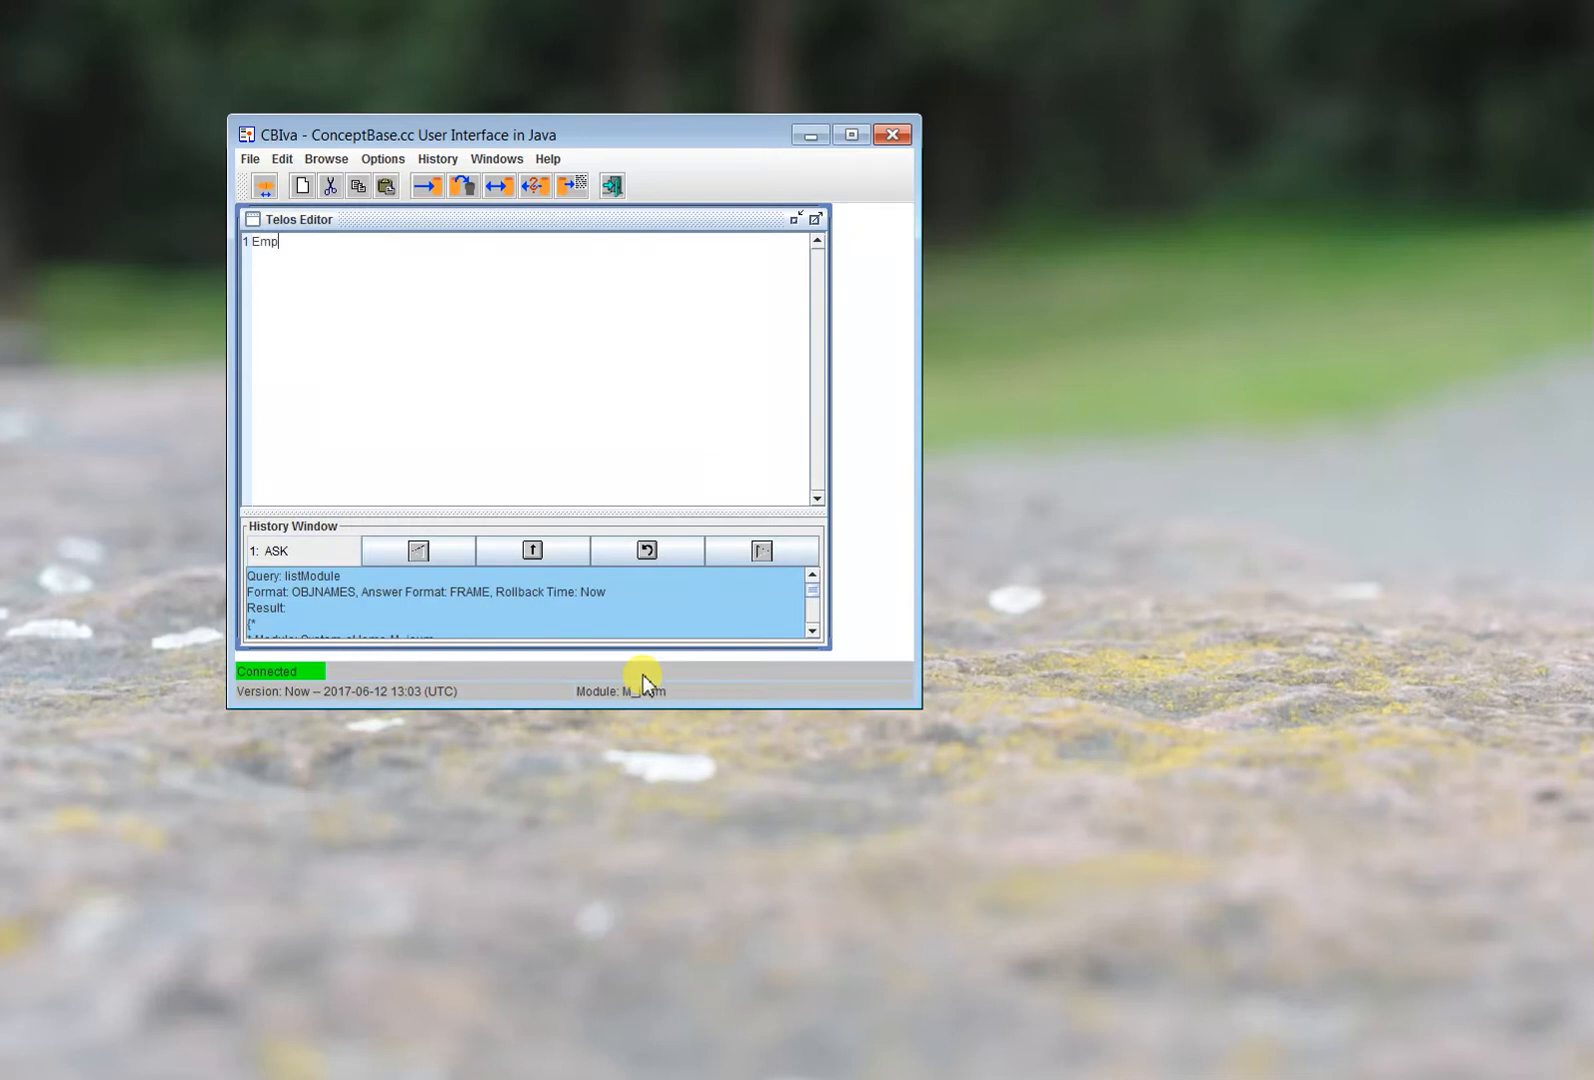
pyautogui.write('loyee in Class')
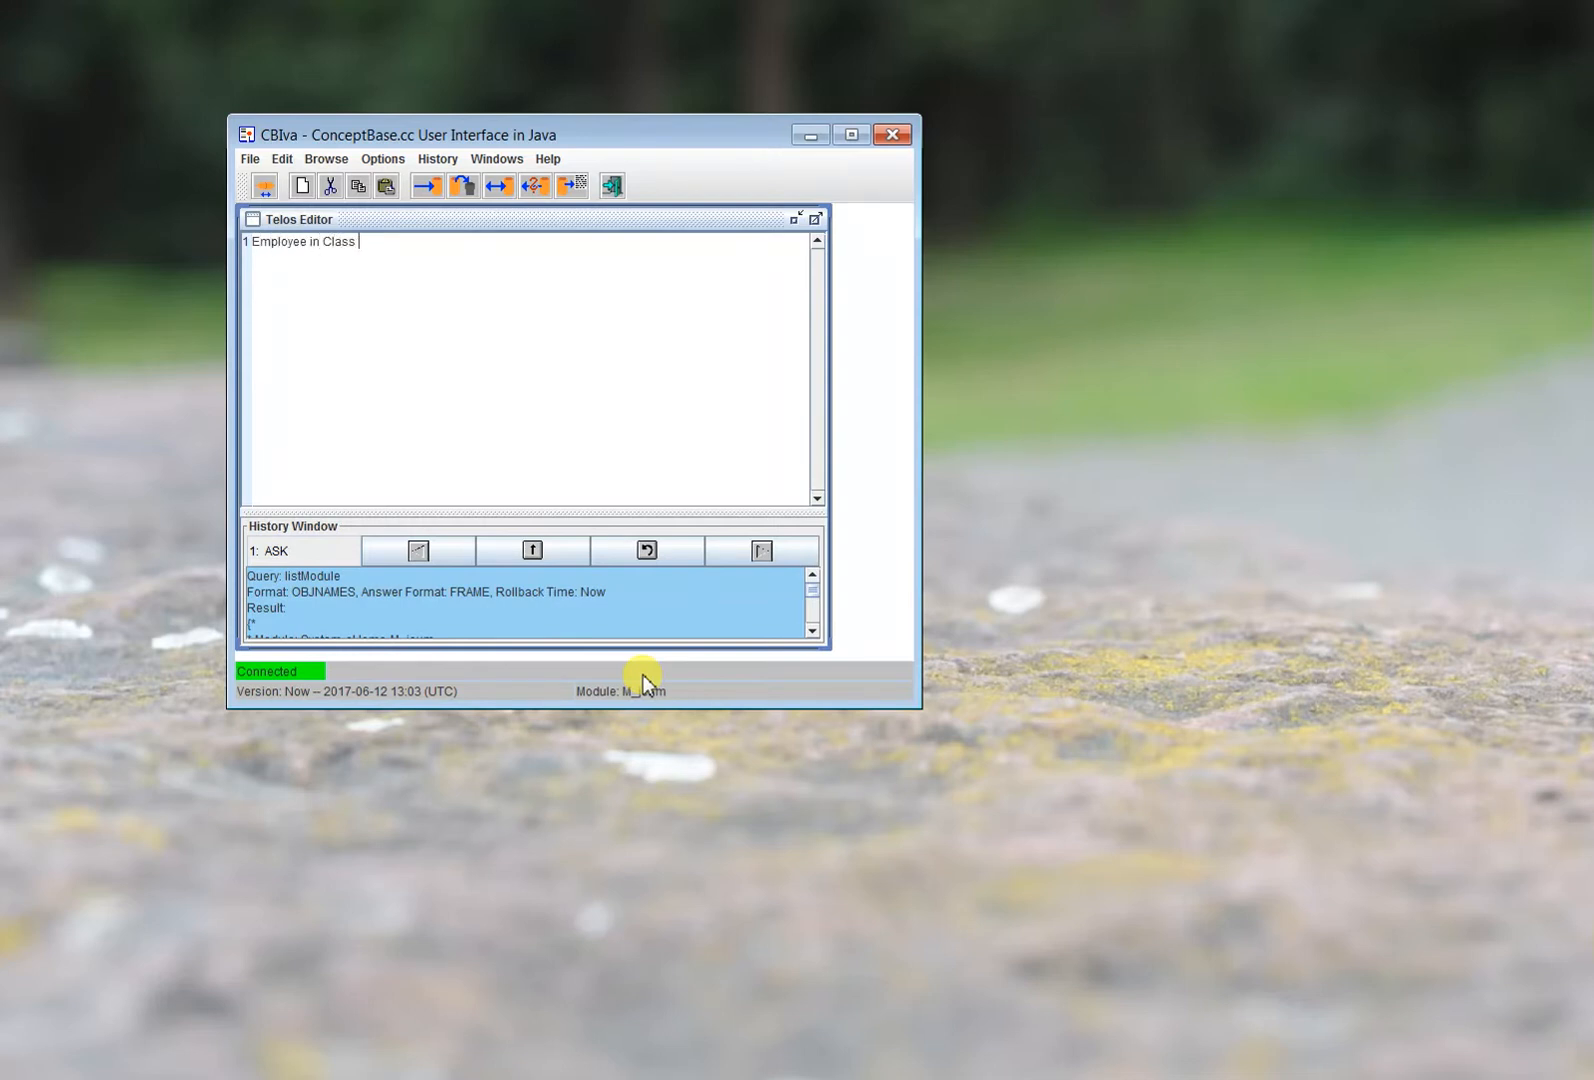
pyautogui.write('with')
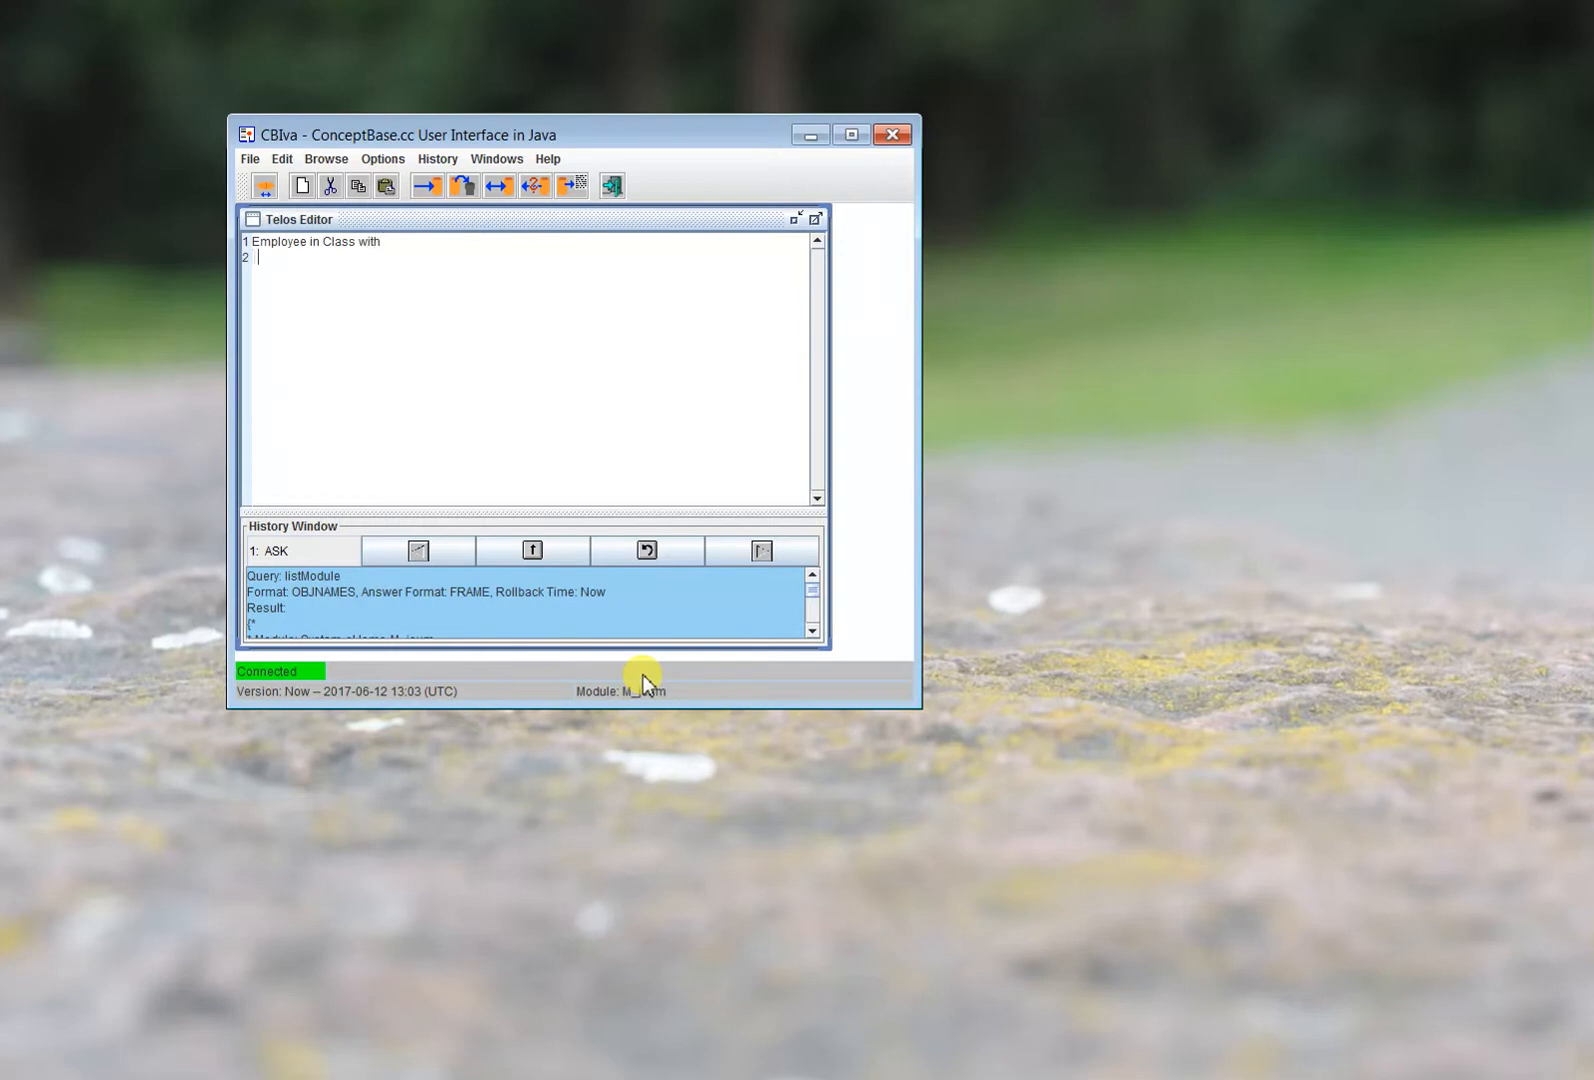
pyautogui.write('attribute')
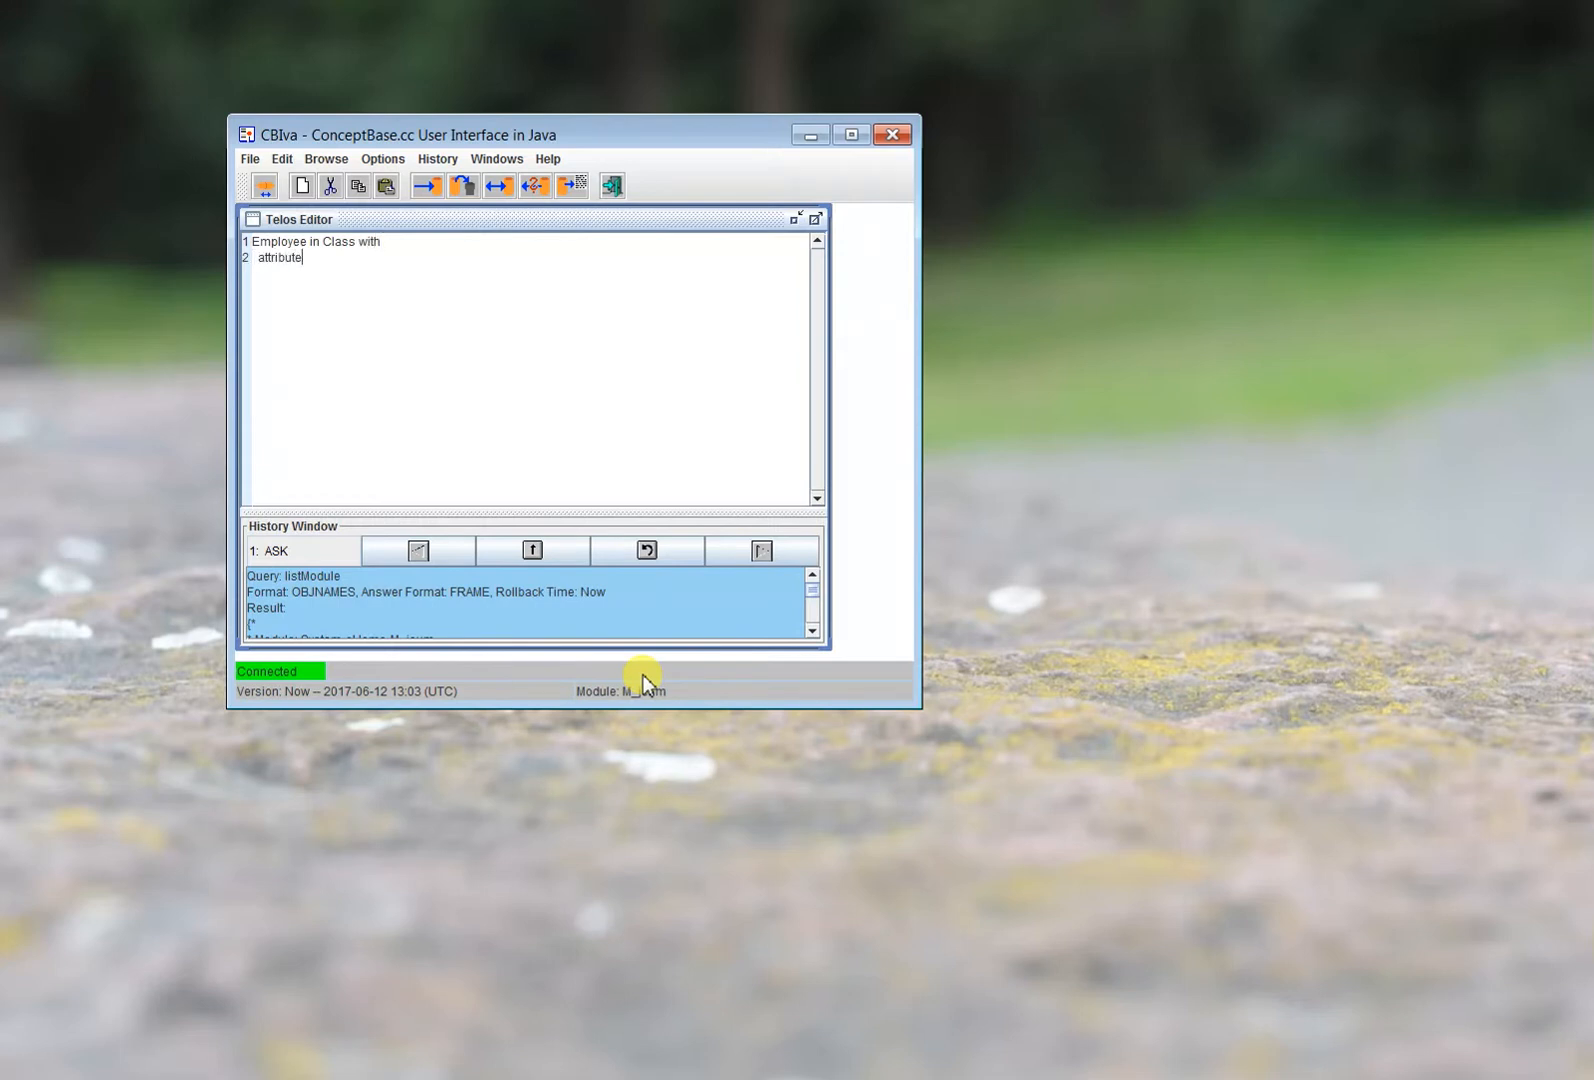
pyautogui.write('nam')
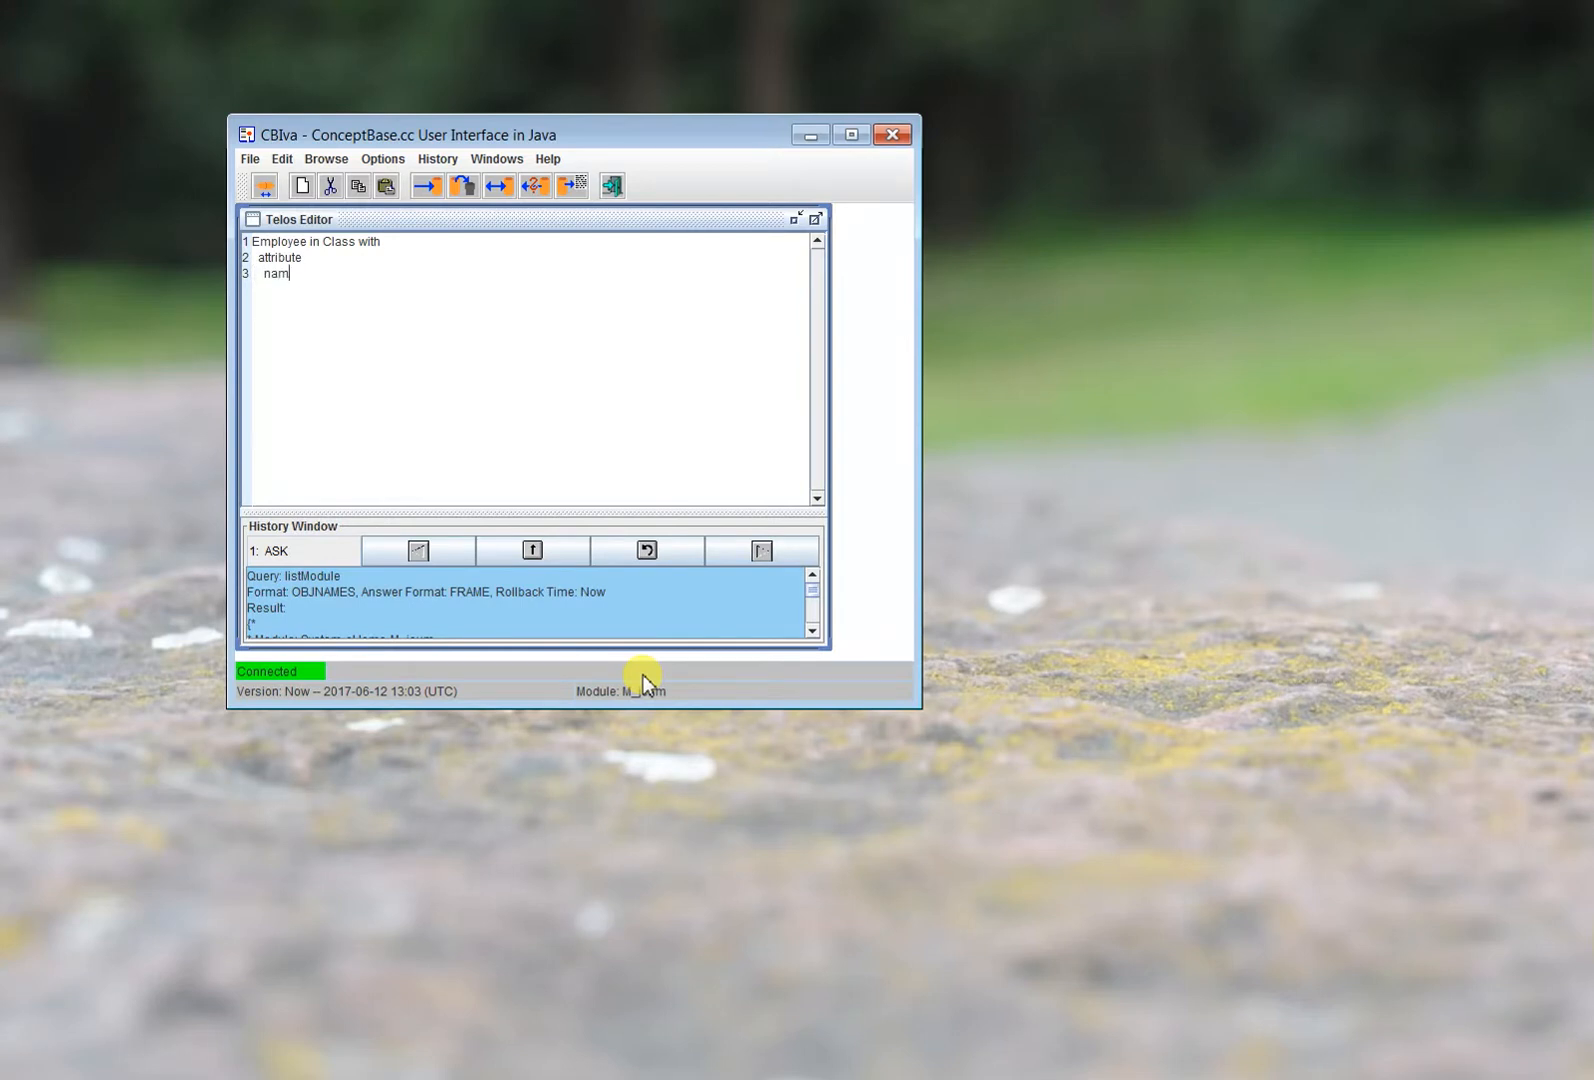
pyautogui.write('e: String;')
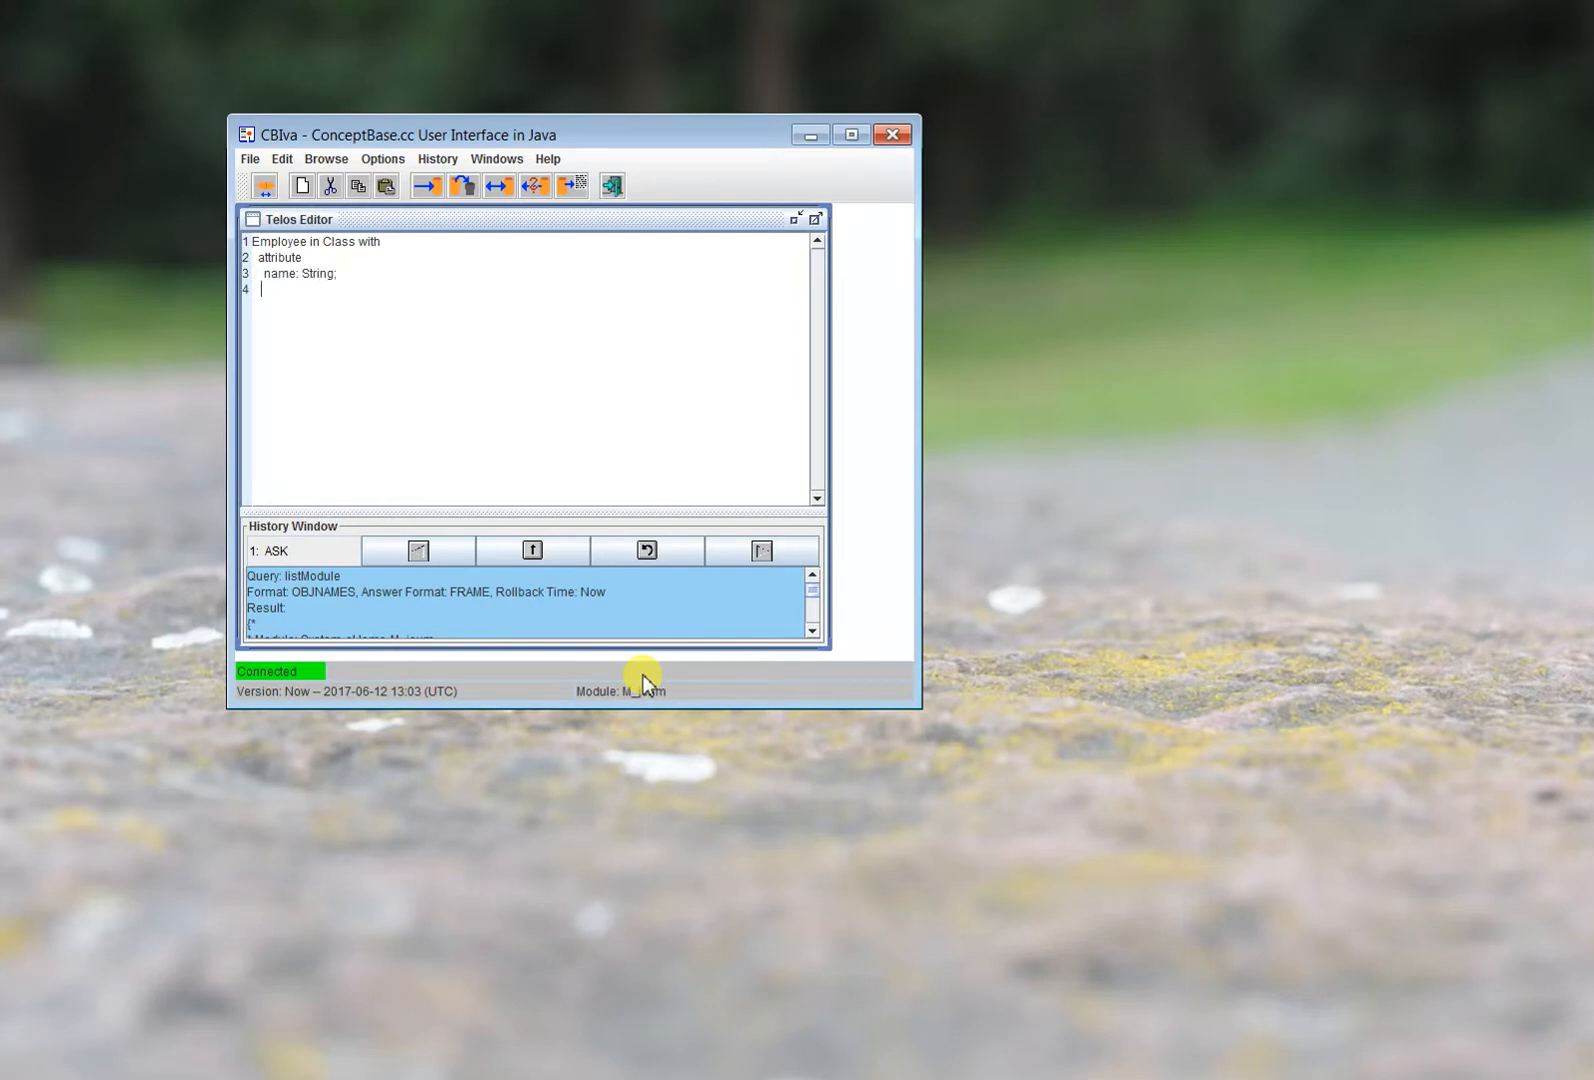
pyautogui.write('salary')
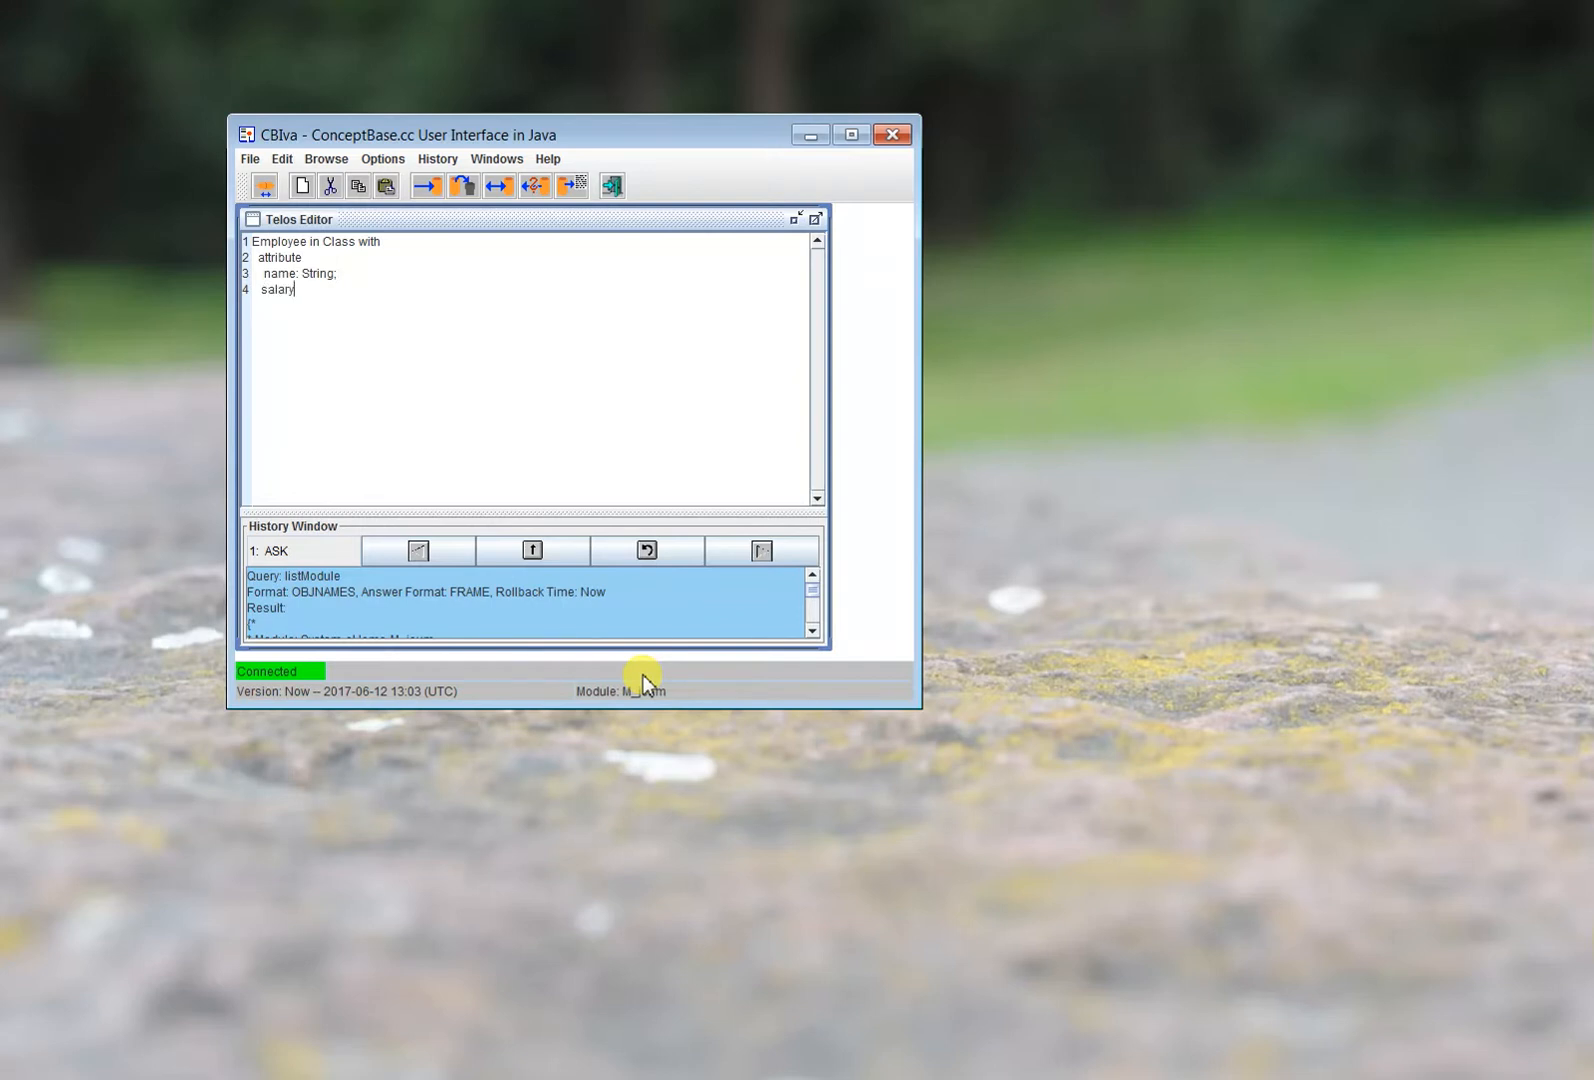
pyautogui.write(': Intreger')
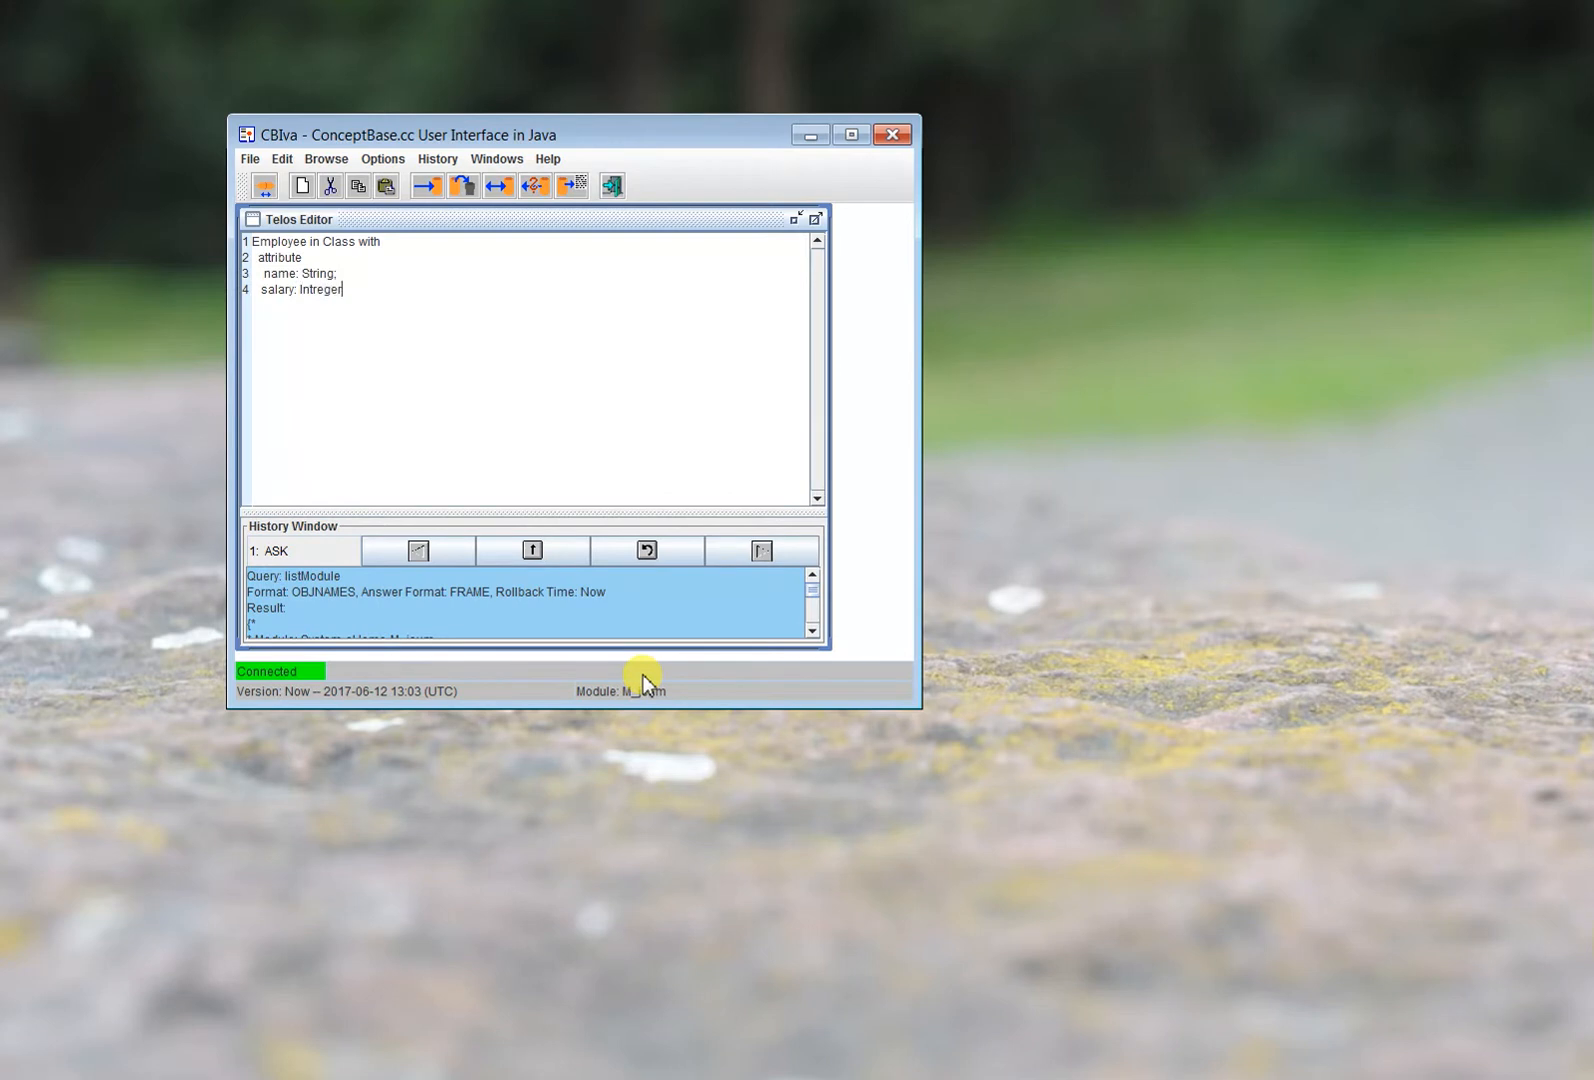
pyautogui.press('BackSpace')
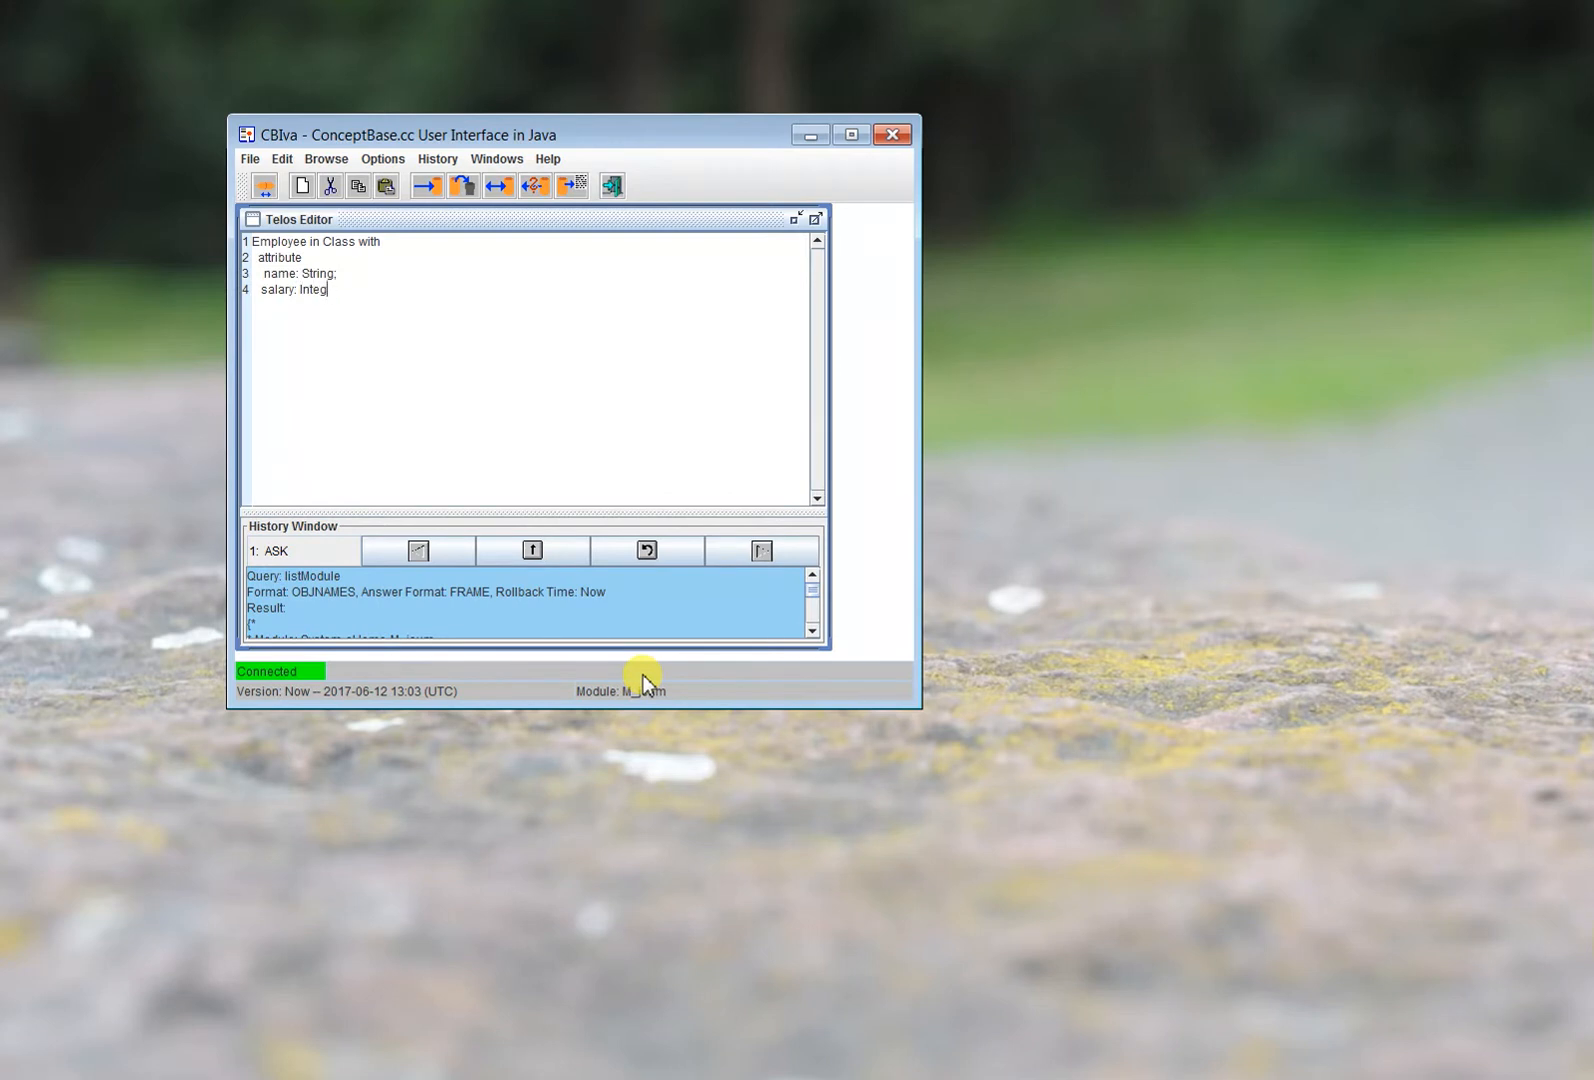
pyautogui.write('er')
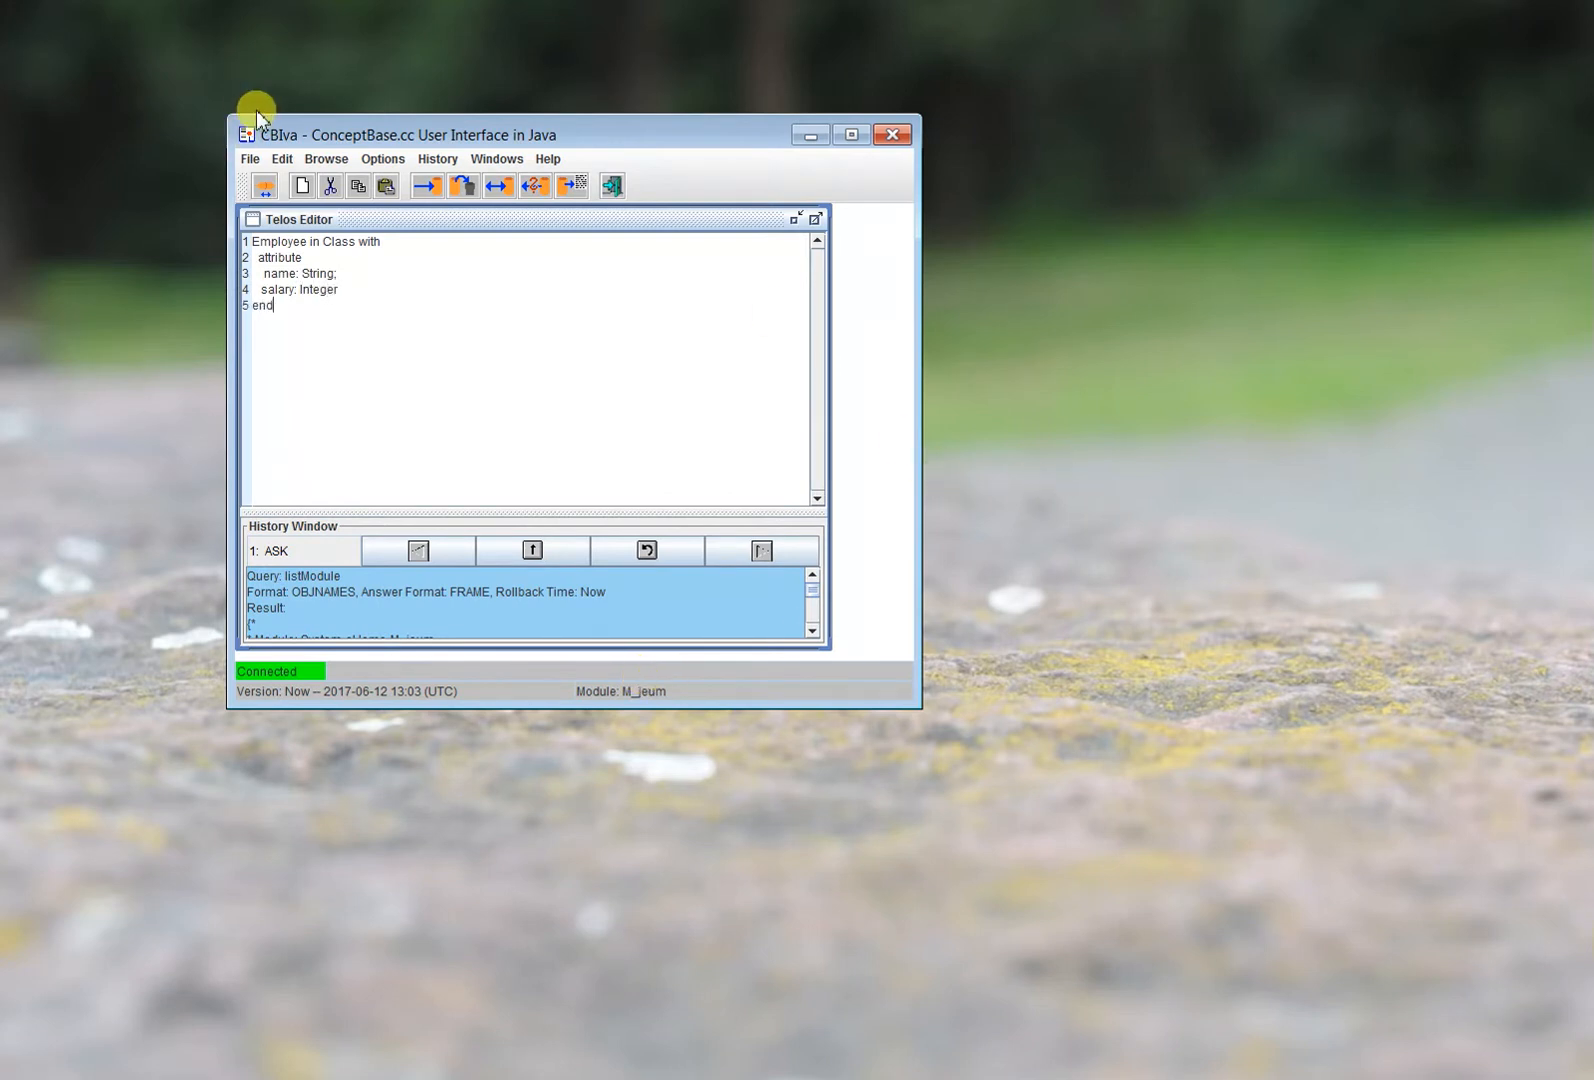
pyautogui.click(427, 185)
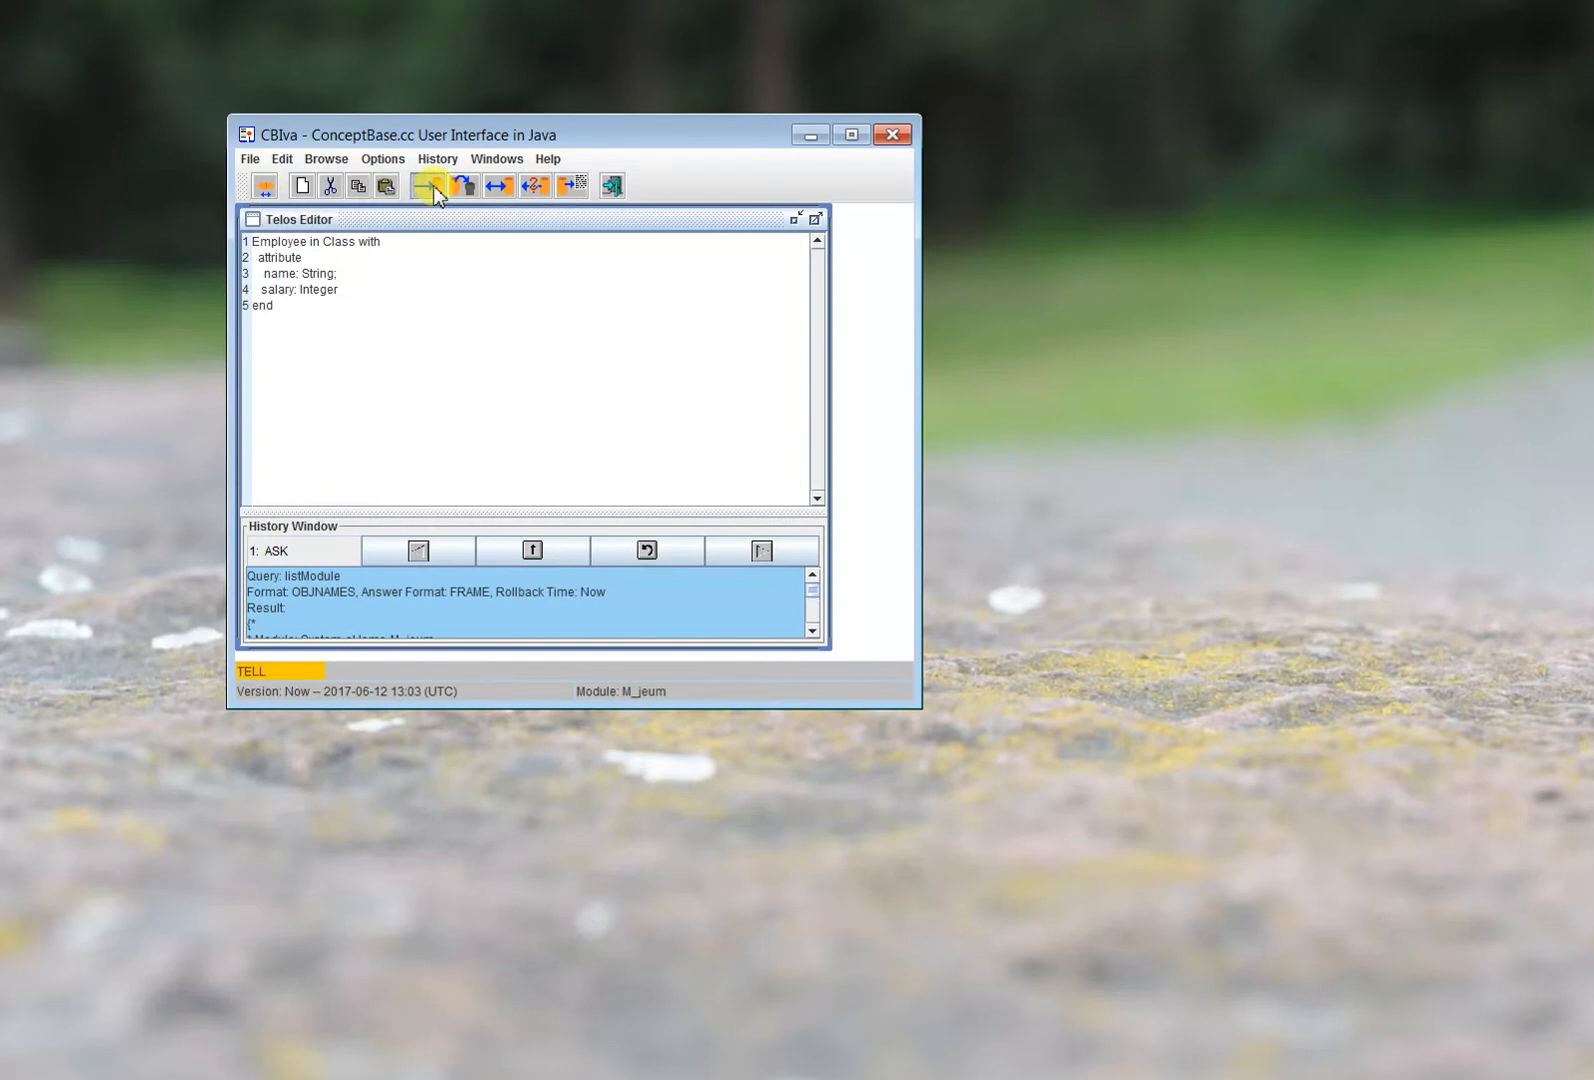
pyautogui.click(426, 184)
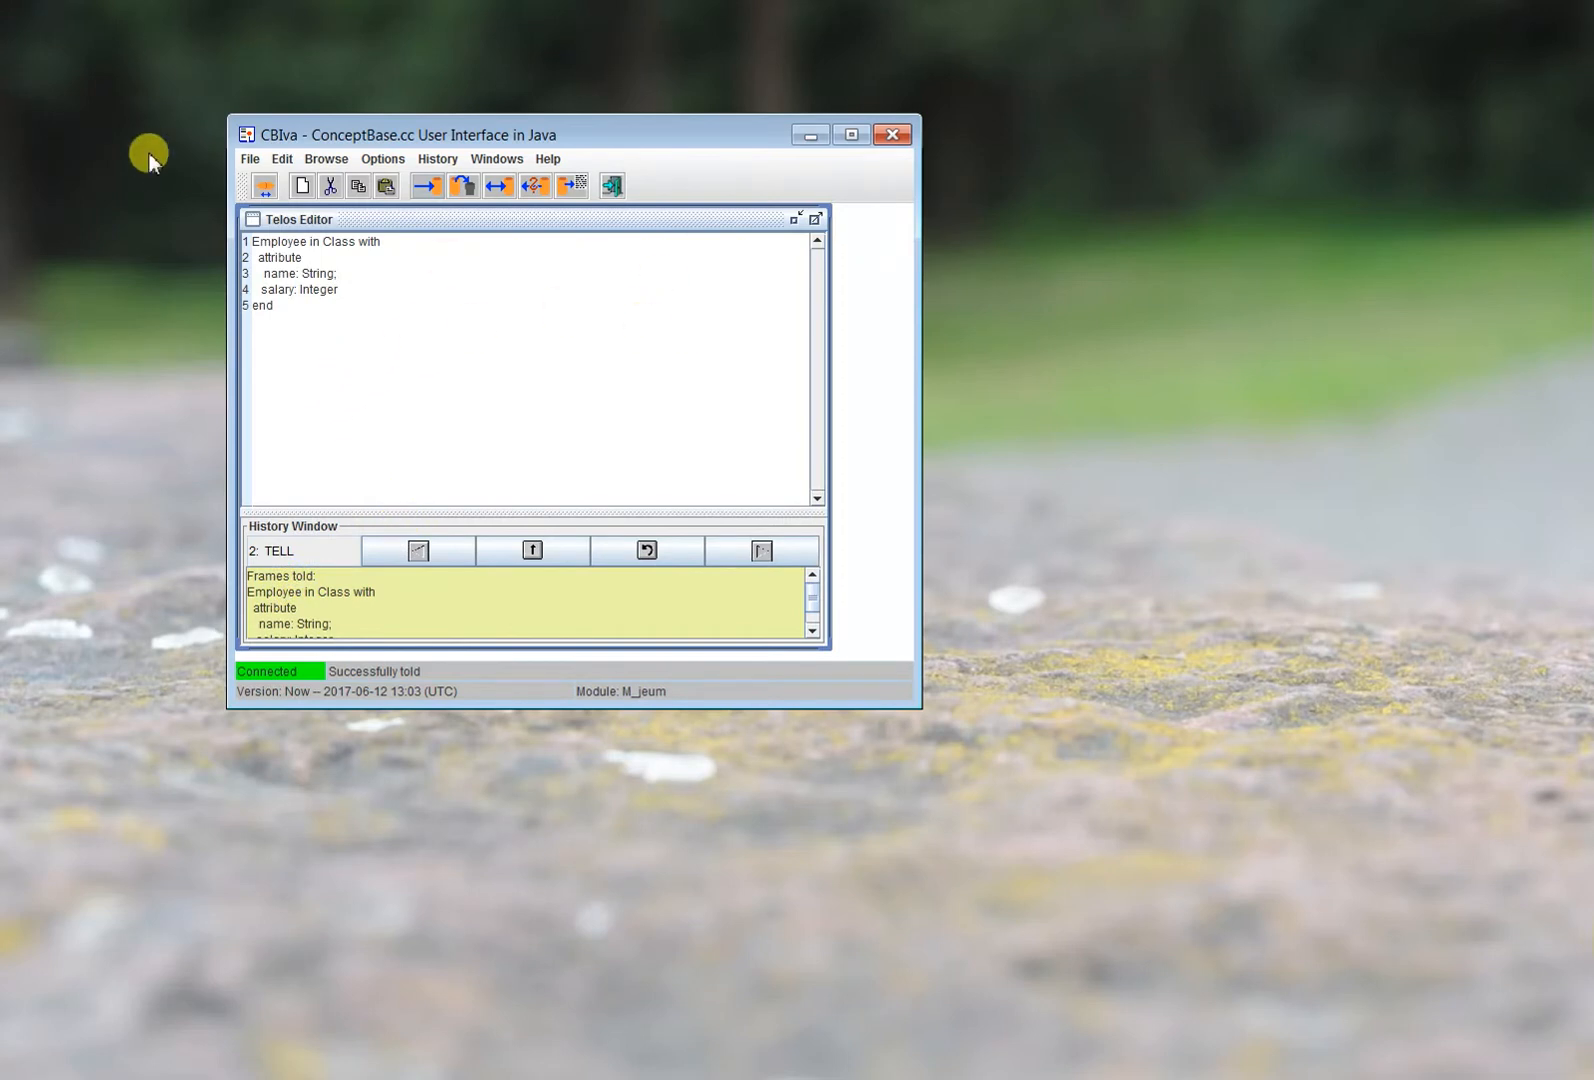
# Open the Graph Editor on object Employee with DefaultJavaPalette, keeping the defaults.
pyautogui.click(325, 159)
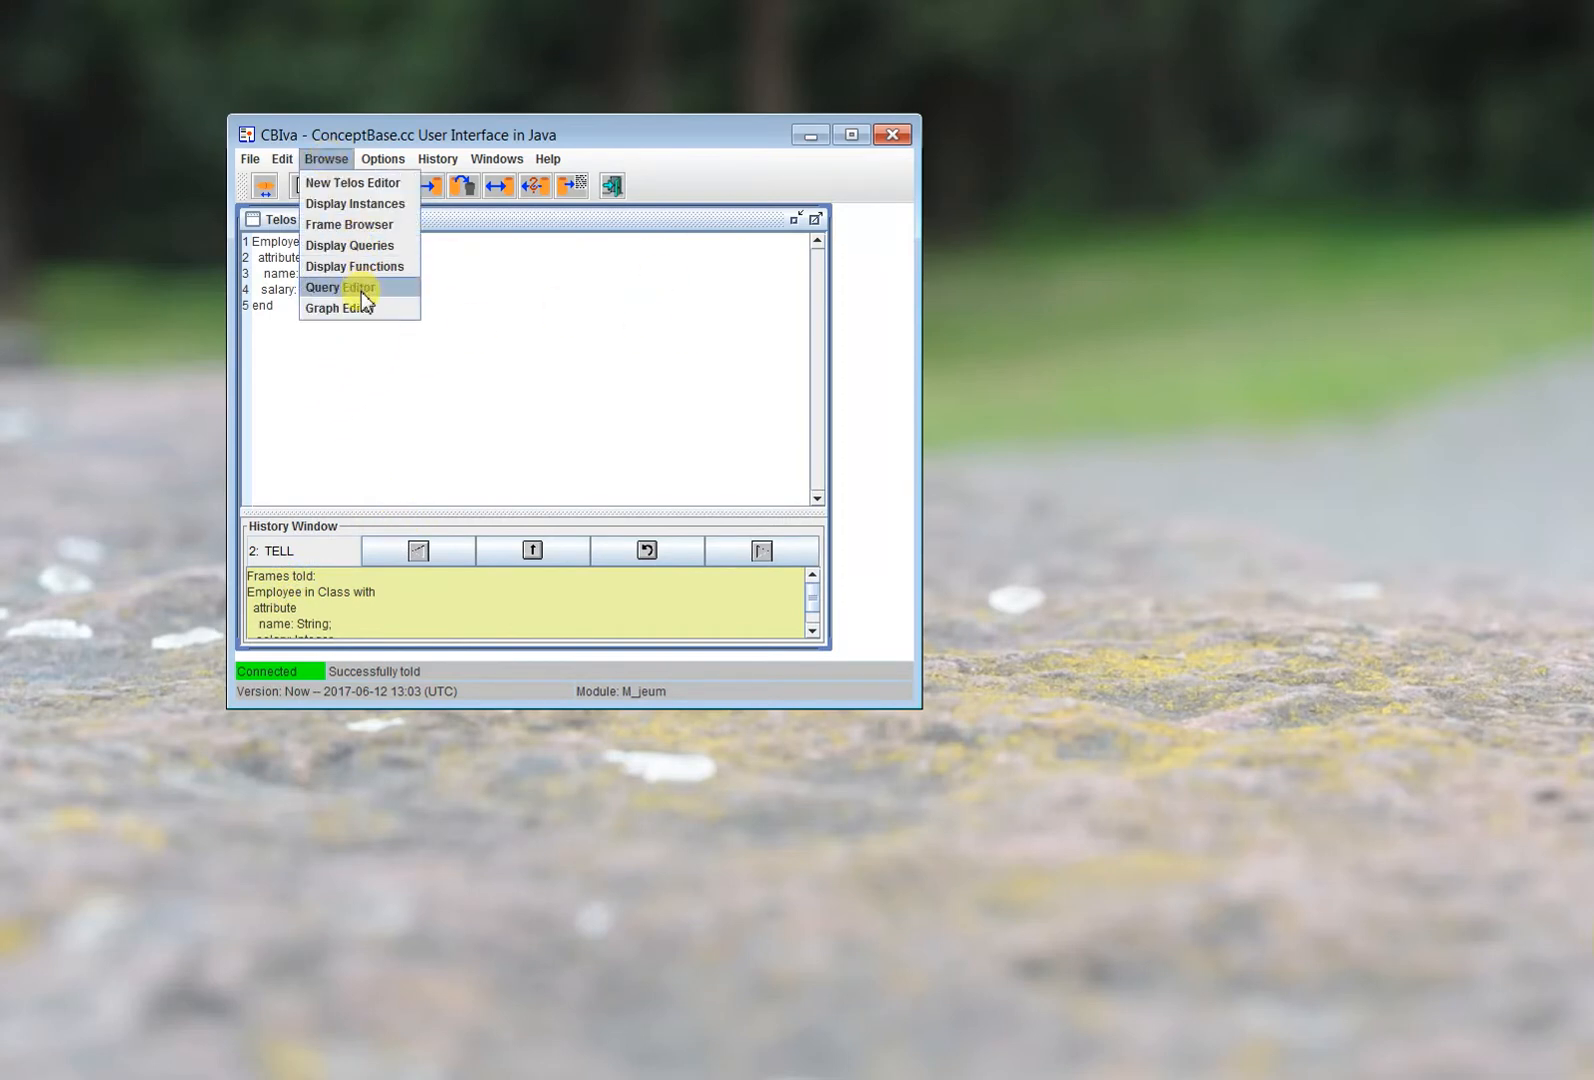
pyautogui.click(339, 307)
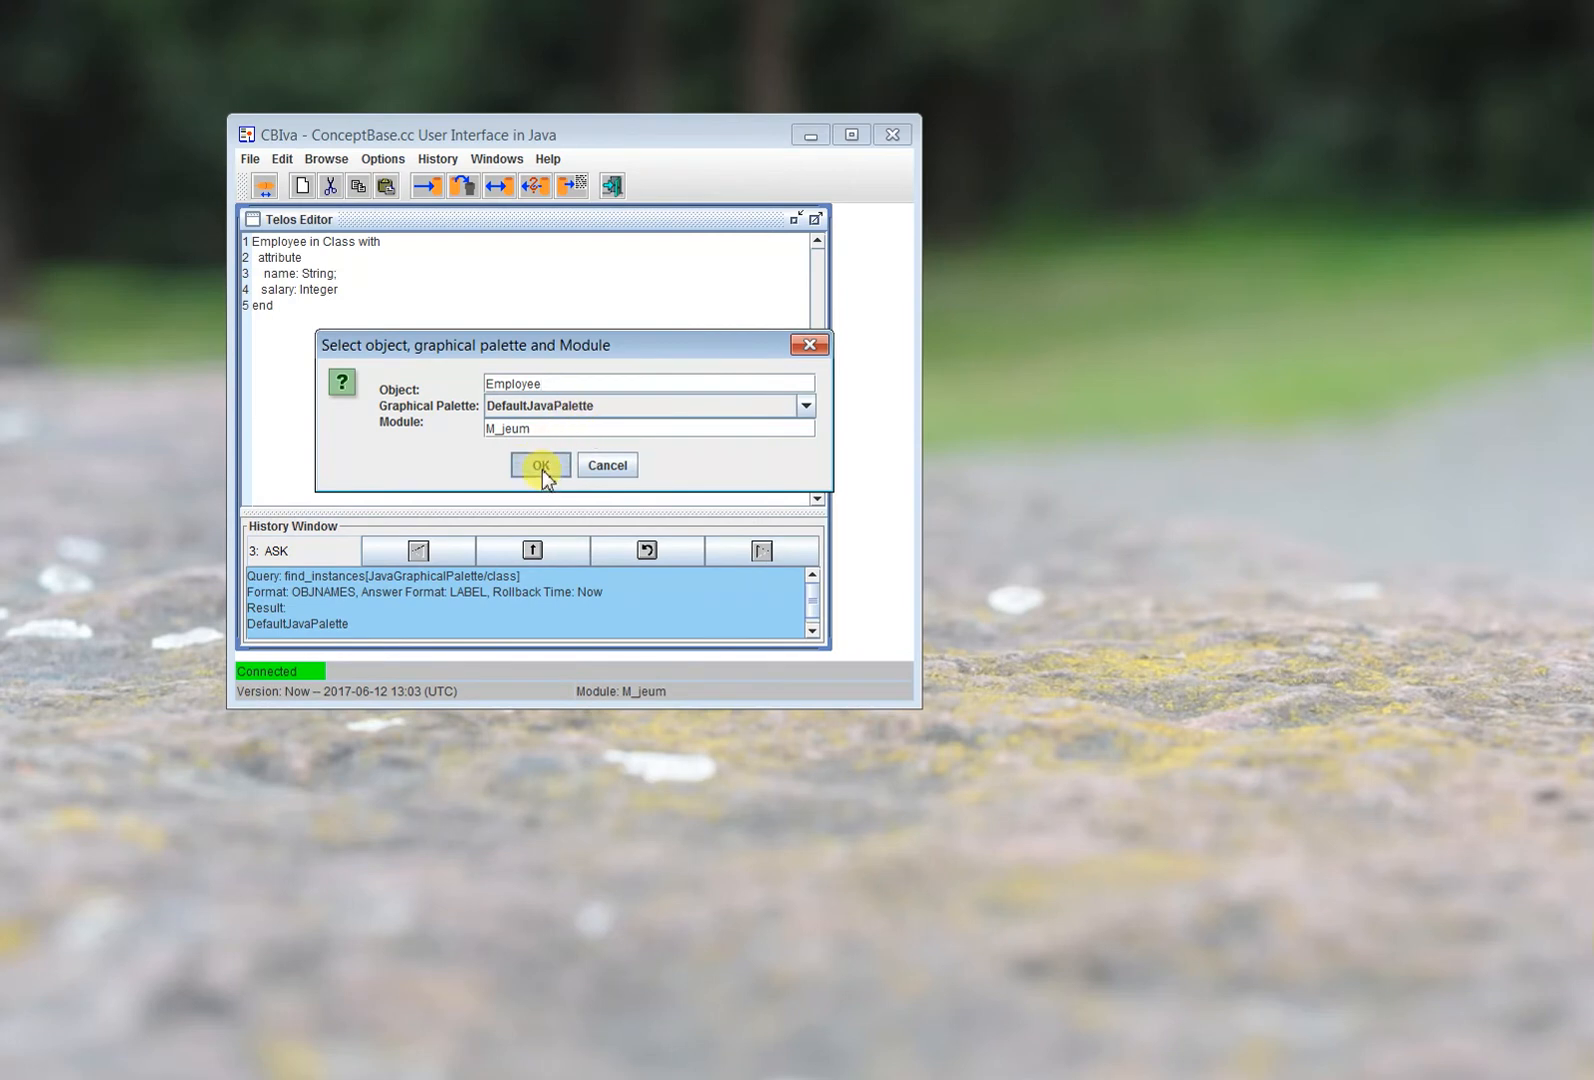
pyautogui.click(540, 465)
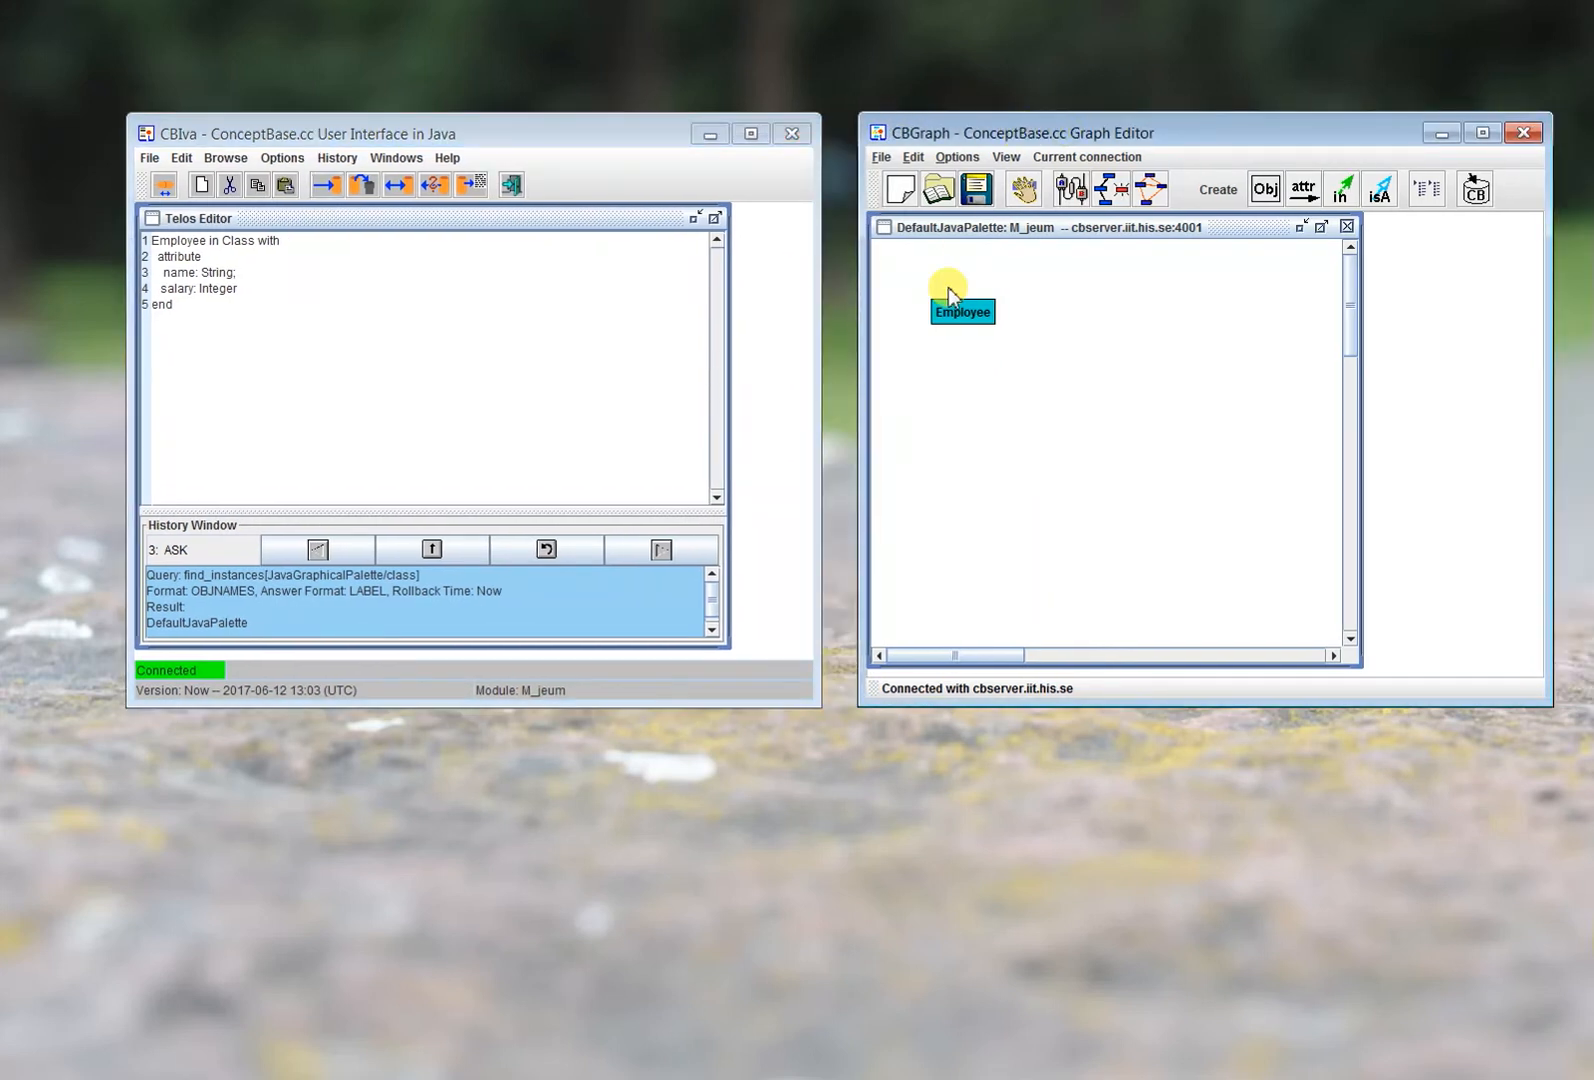
# Display Employee's outgoing attributes, linking name to String and salary to Integer.
pyautogui.rightClick(962, 310)
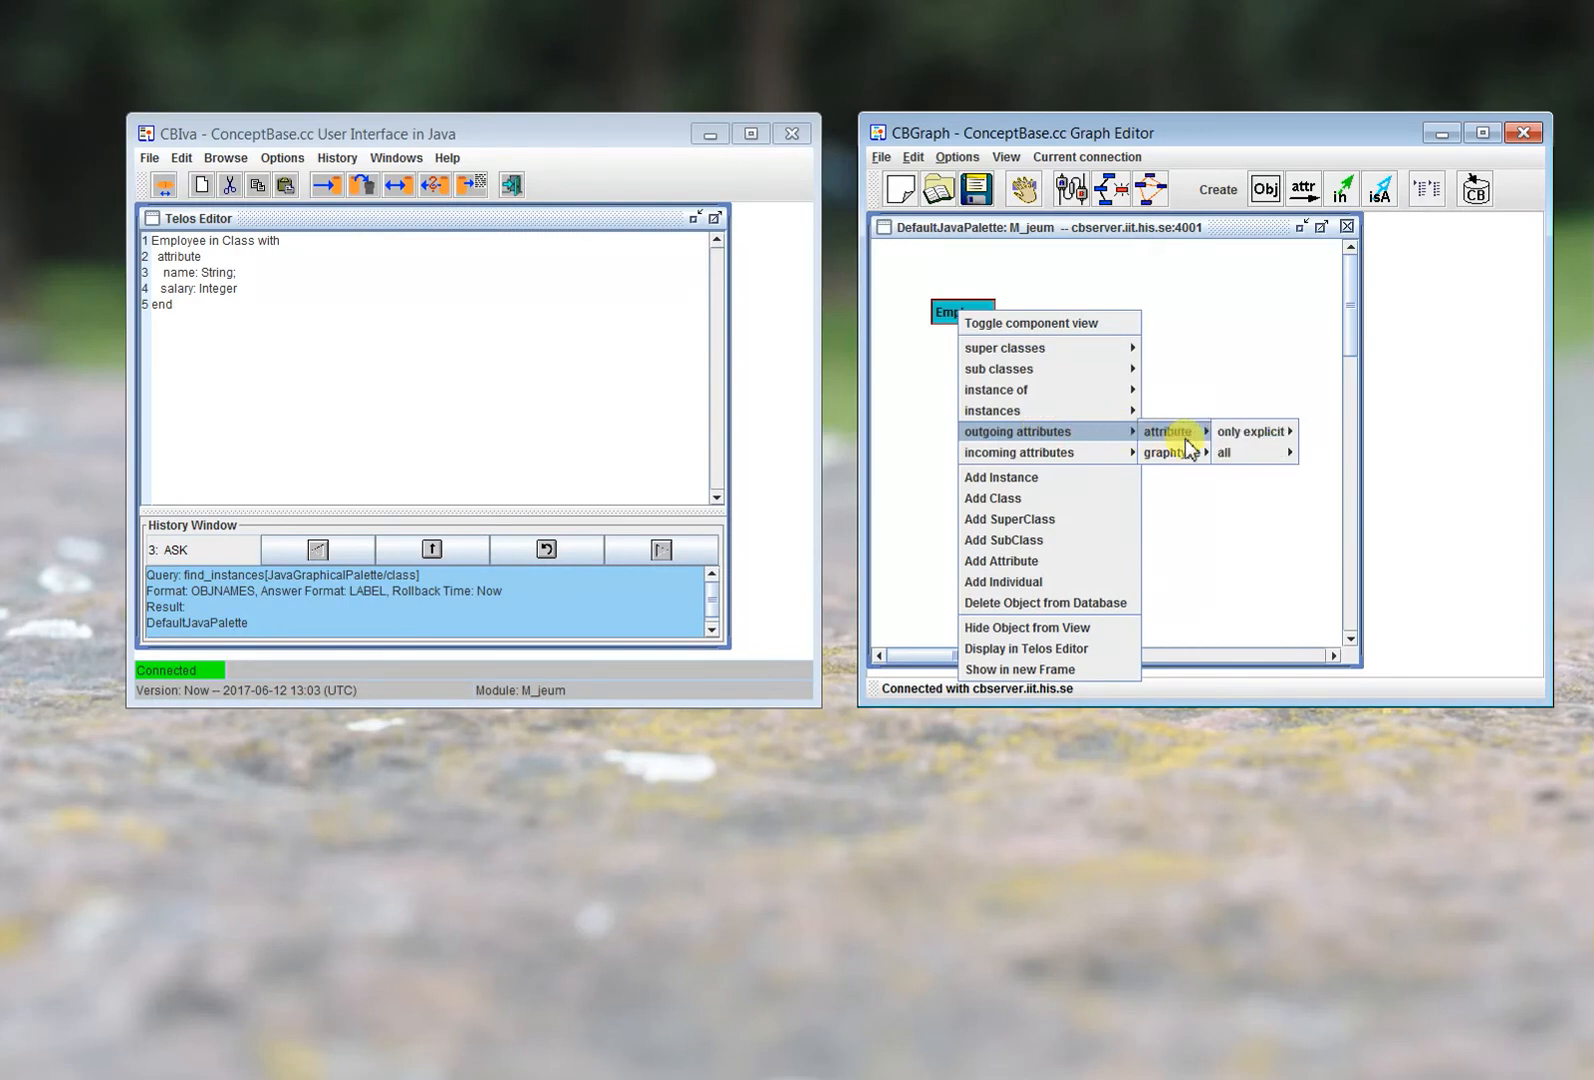
pyautogui.click(1224, 452)
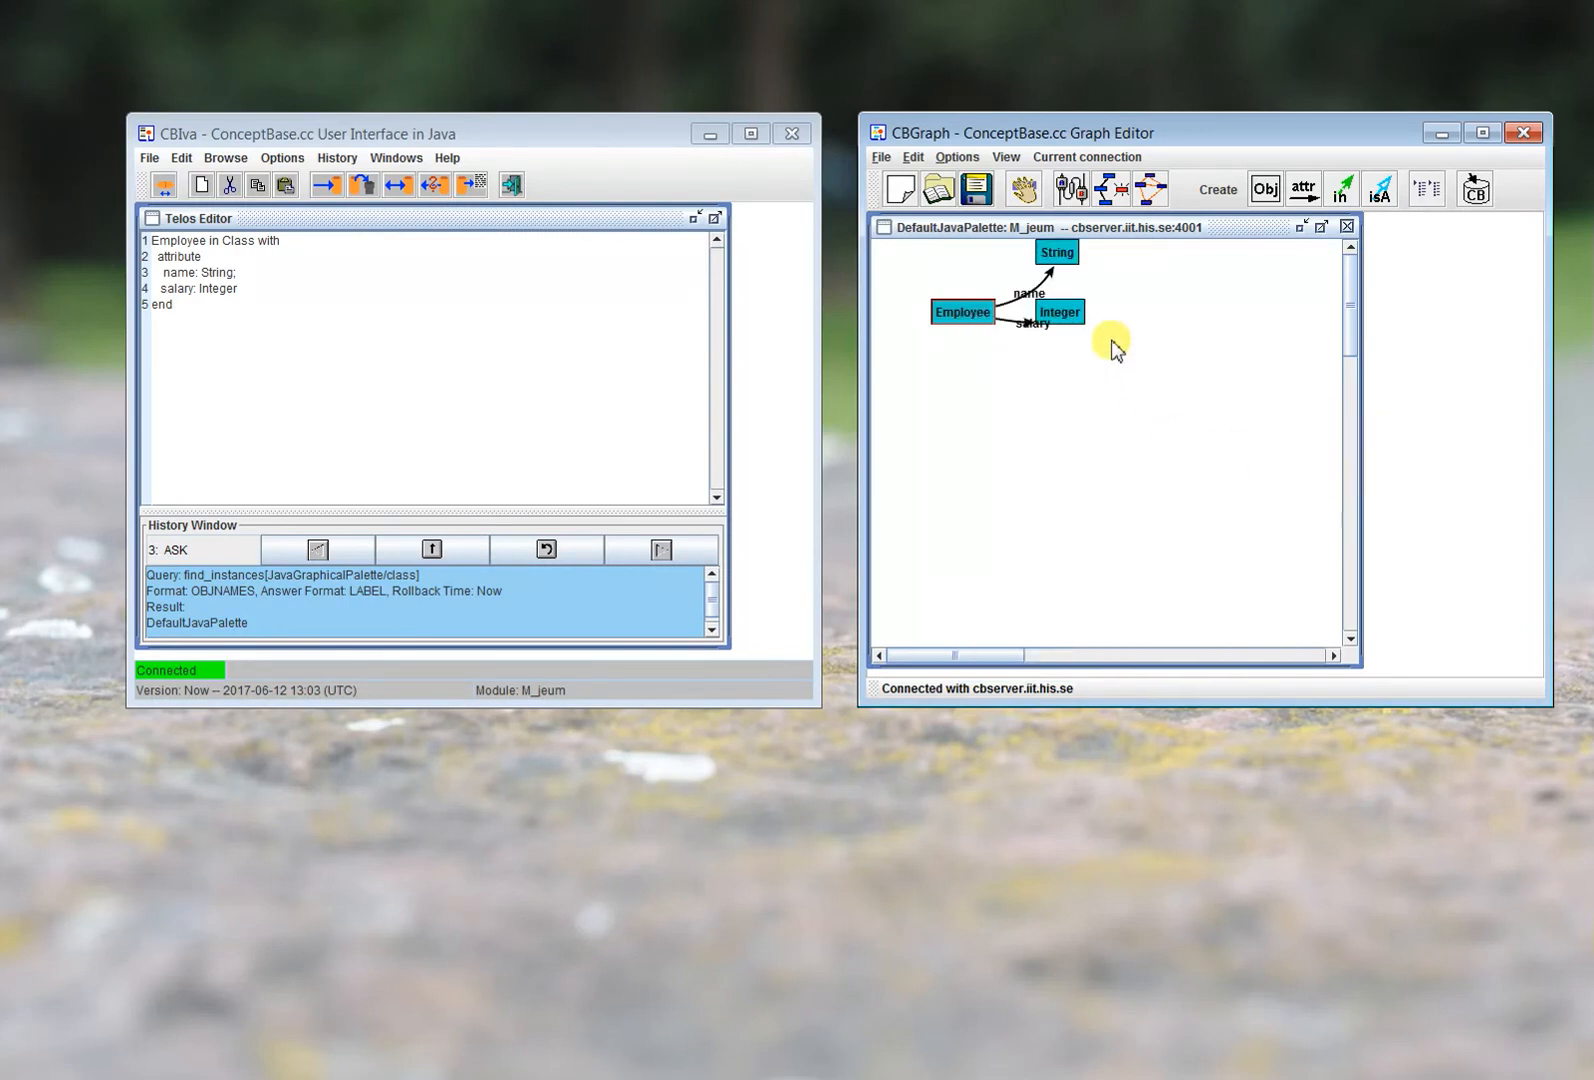